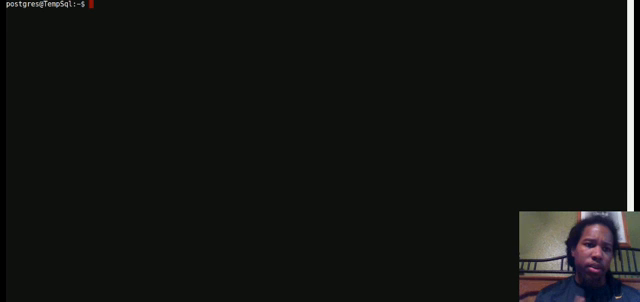
# Step: Launch psql and create database tempdb, retyping the command after a misspelled attempt errors
pyautogui.write('psql')
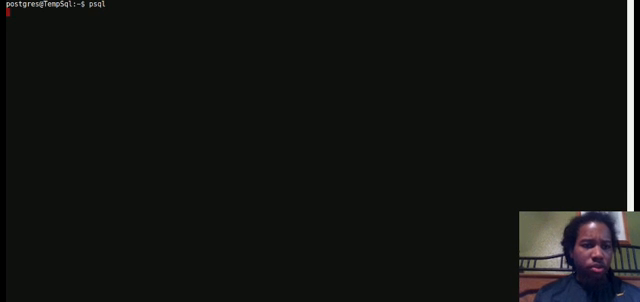
pyautogui.press('Return')
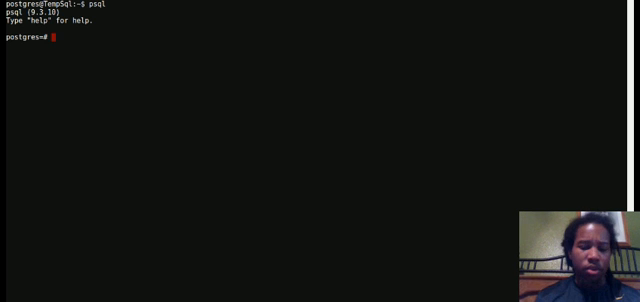
pyautogui.write('create databse temp')
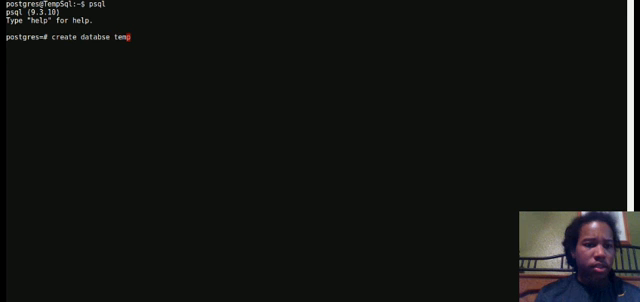
pyautogui.press('Return')
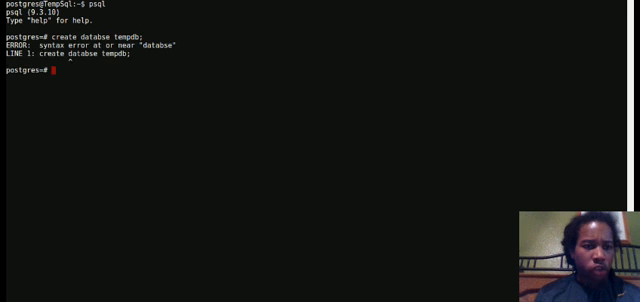
pyautogui.write('create database tempdb;')
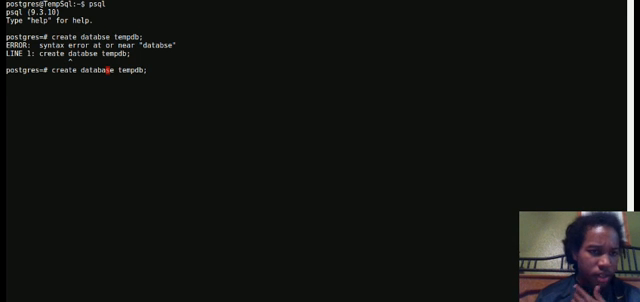
pyautogui.press('Return')
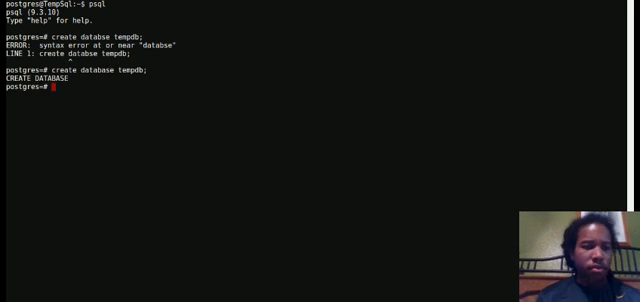
# Step: Switch the psql connection to tempdb with \c tempdb
pyautogui.write('\\c')
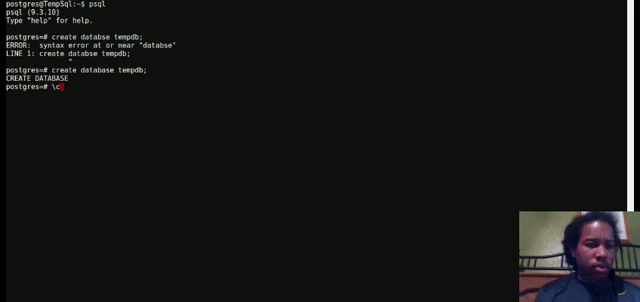
pyautogui.write('temp')
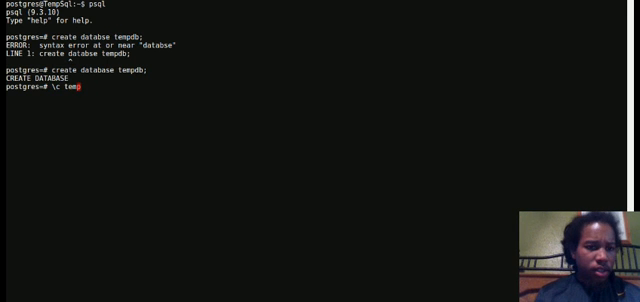
pyautogui.press('Return')
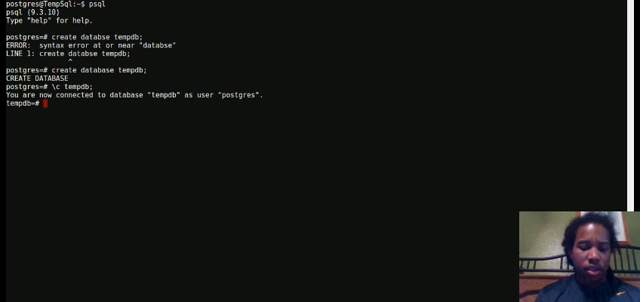
# Step: Type CREATE TABLE friends with an id serial primary key and firstname char(50)
pyautogui.write('create table frie')
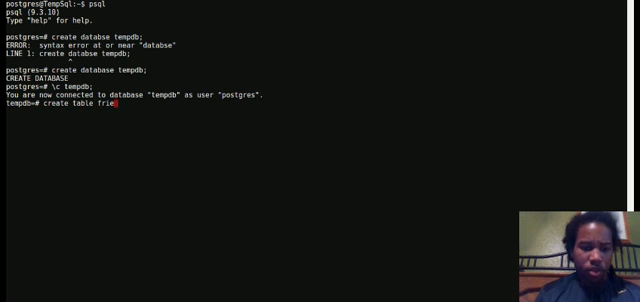
pyautogui.write('nds')
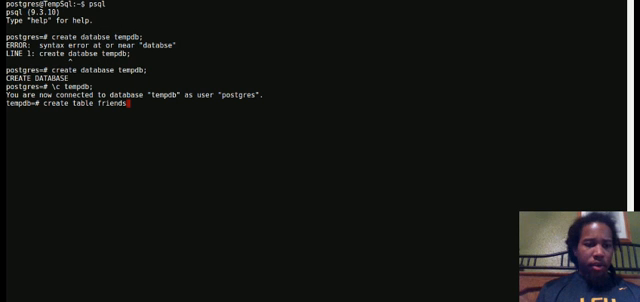
pyautogui.write('(id serial primary k')
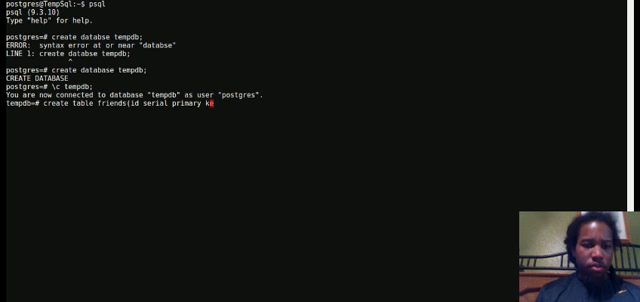
pyautogui.write('ey,')
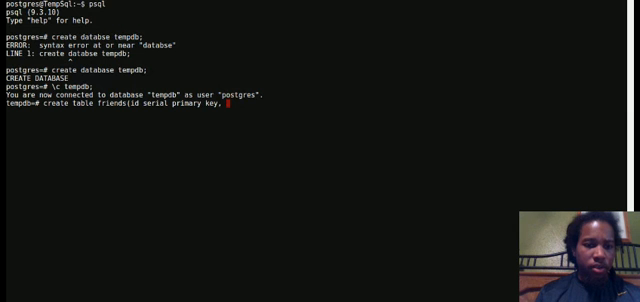
pyautogui.write('name')
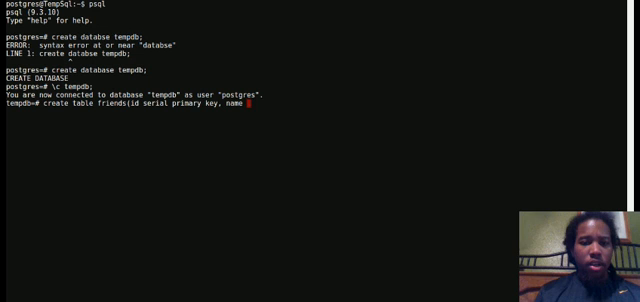
pyautogui.write('ch')
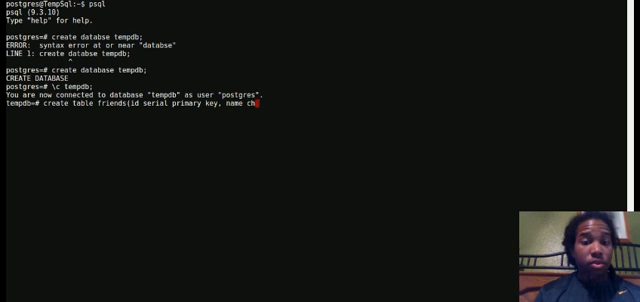
pyautogui.write('fir')
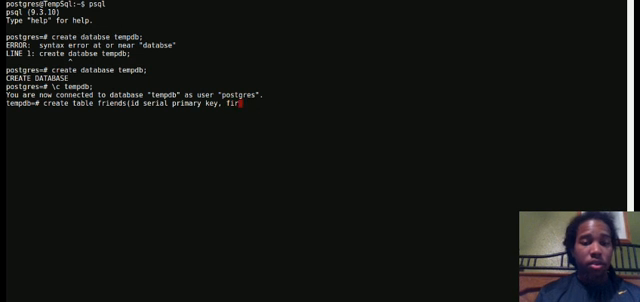
pyautogui.write('stname')
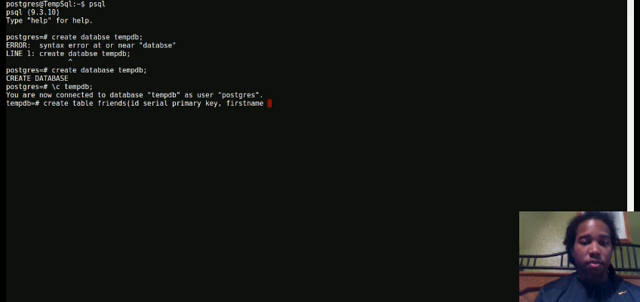
pyautogui.write('char(50)')
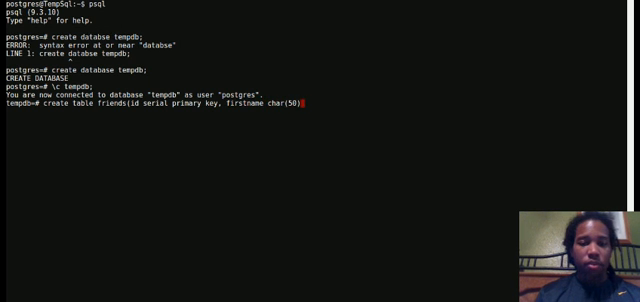
# Step: Add lastname char(50), age int and city char(50) columns and run the statement
pyautogui.write(', lastname')
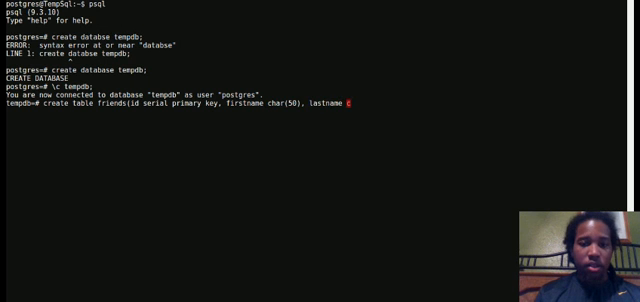
pyautogui.write('char(50)')
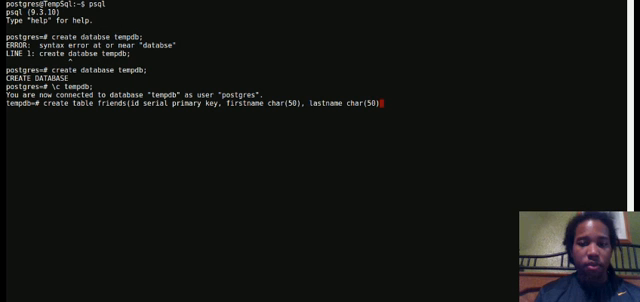
pyautogui.write(', age int')
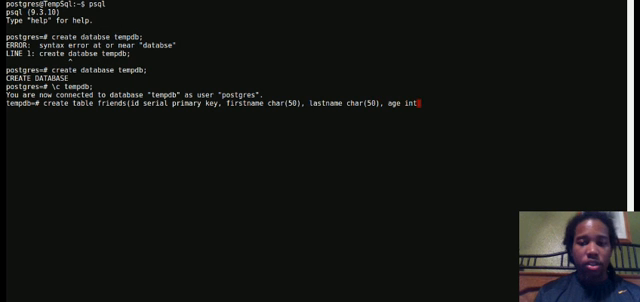
pyautogui.write(', city')
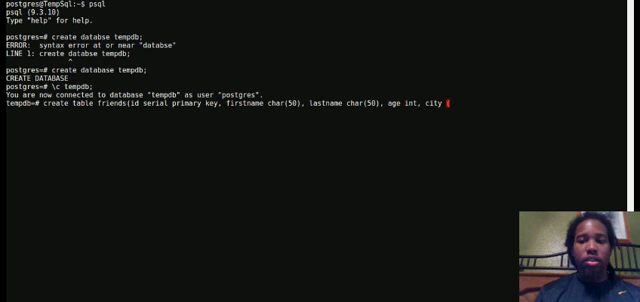
pyautogui.write('char(50')
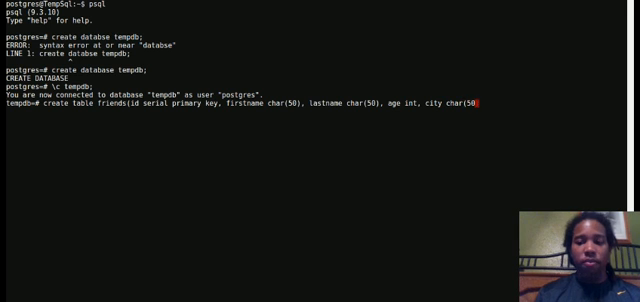
pyautogui.write(');')
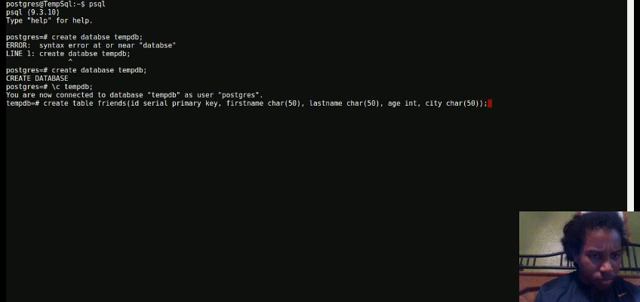
pyautogui.press('Return')
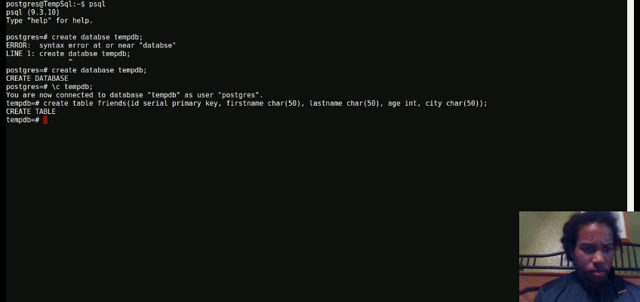
# Step: Run SELECT * FROM friends; showing the five columns with zero rows
pyautogui.write('select')
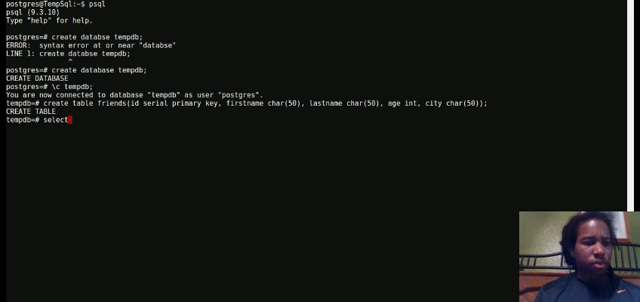
pyautogui.write('* from fr')
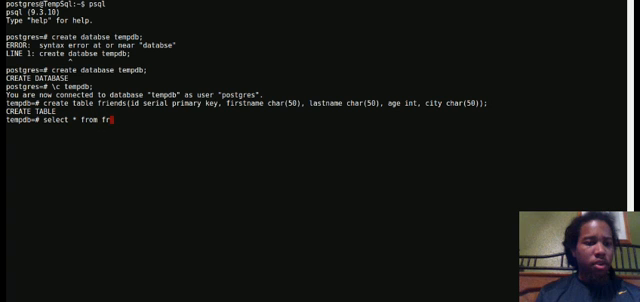
pyautogui.write('iends;')
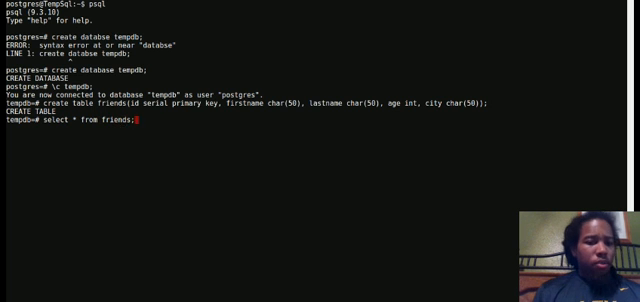
pyautogui.press('Return')
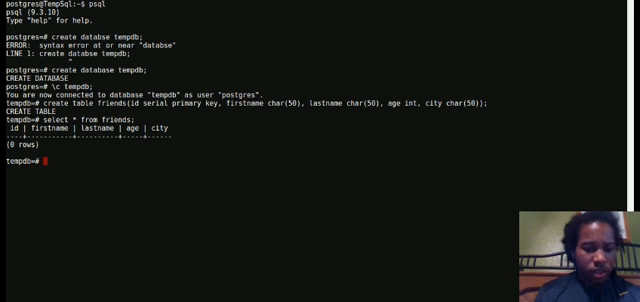
# Step: Type an INSERT into friends for Justin Combs, age 23, city 'NYC', without running it
pyautogui.write('i')
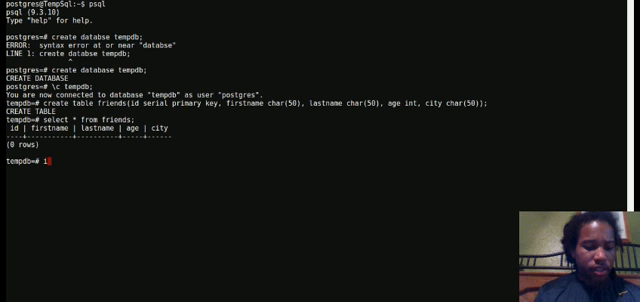
pyautogui.write('insert into')
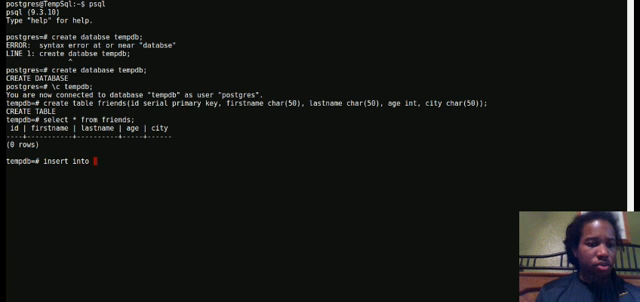
pyautogui.write('friends(firstname,')
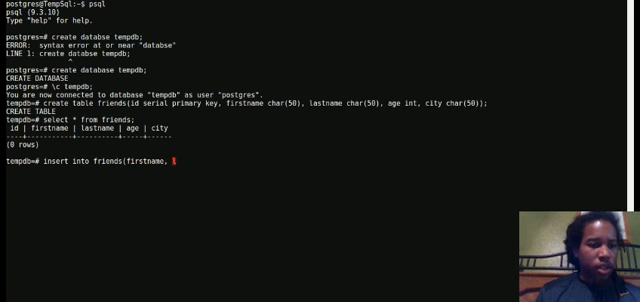
pyautogui.write('lastname,')
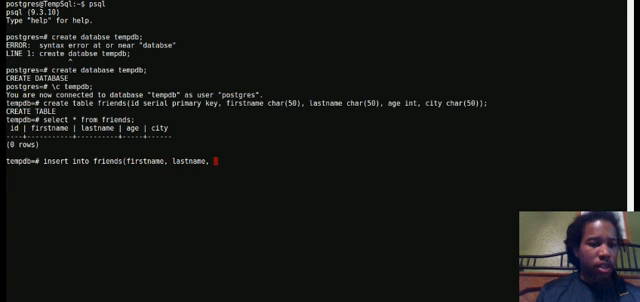
pyautogui.write('age, city)')
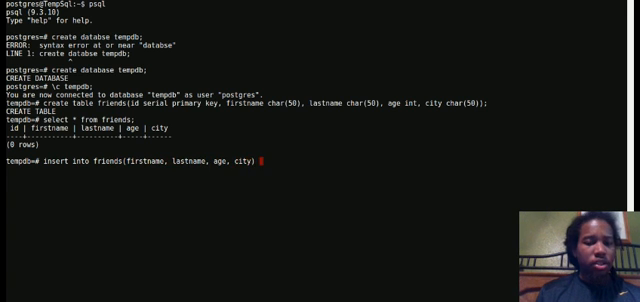
pyautogui.write("values('")
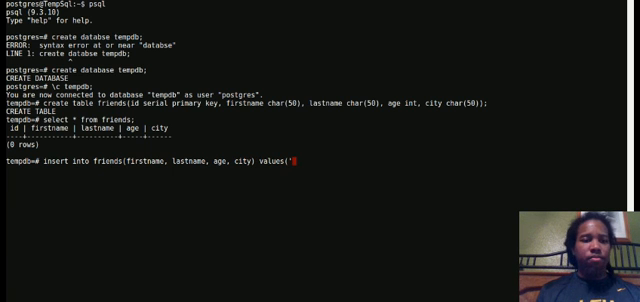
pyautogui.write('justin')
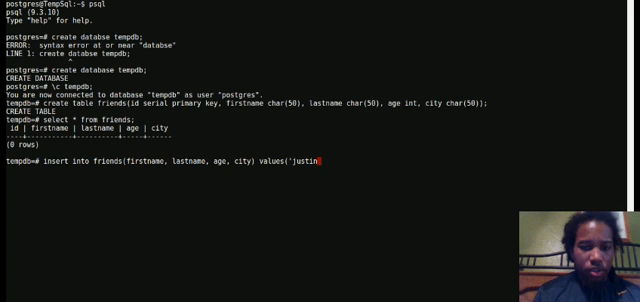
pyautogui.write("', '")
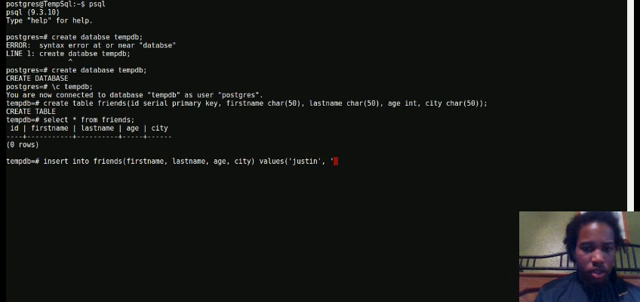
pyautogui.write("combs',")
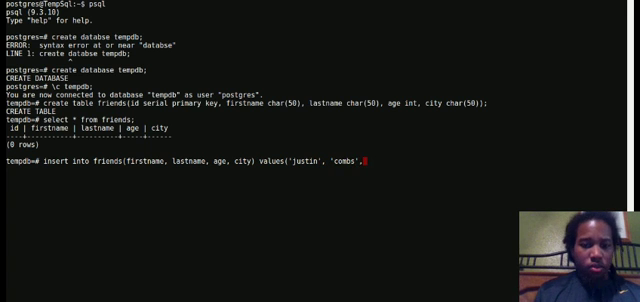
pyautogui.write('23,')
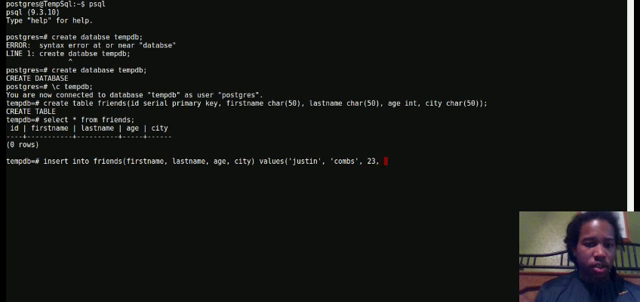
pyautogui.write("'NYC'")
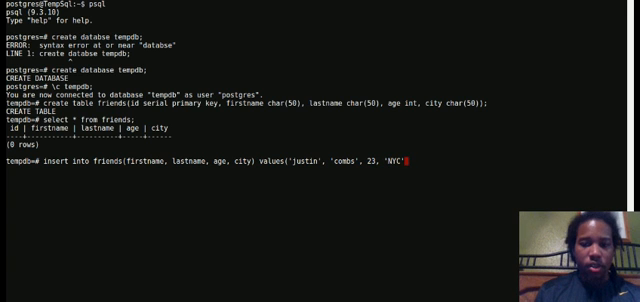
pyautogui.write(');')
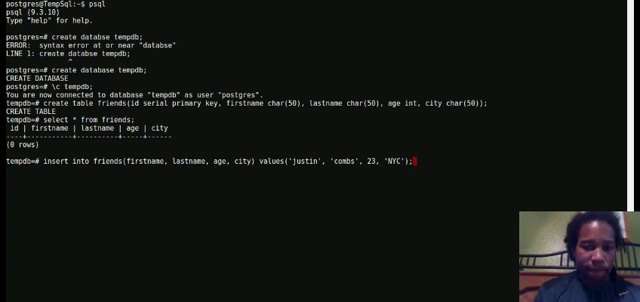
# Step: Insert Justin Combs, then a Thompson friend aged 18 from New Orleans
pyautogui.press('Return')
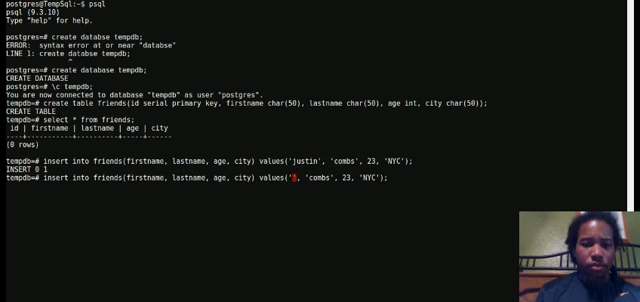
pyautogui.write('leah')
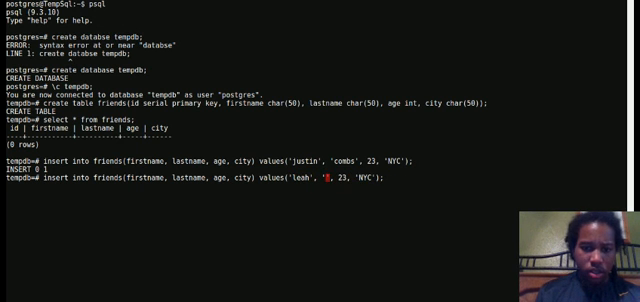
pyautogui.write('thompson')
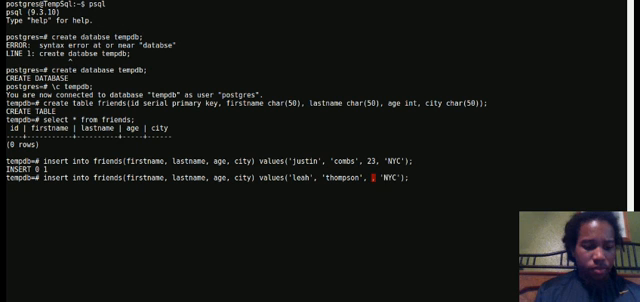
pyautogui.write('18')
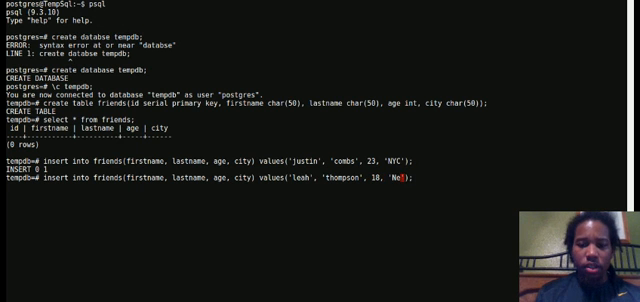
pyautogui.write('w Orleans')
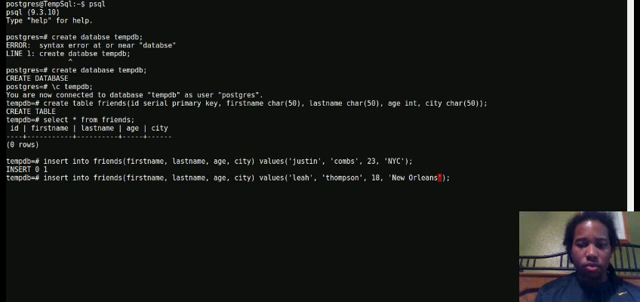
pyautogui.press('Return')
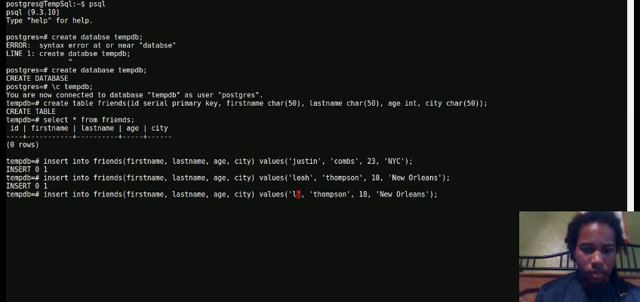
# Step: Insert tim smith (25) and chris jones (22), both from Los Angeles
pyautogui.write('im')
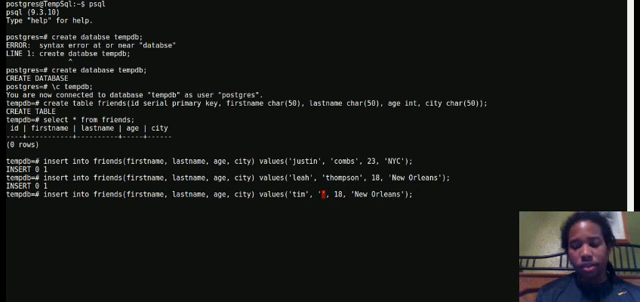
pyautogui.write("smith', 18")
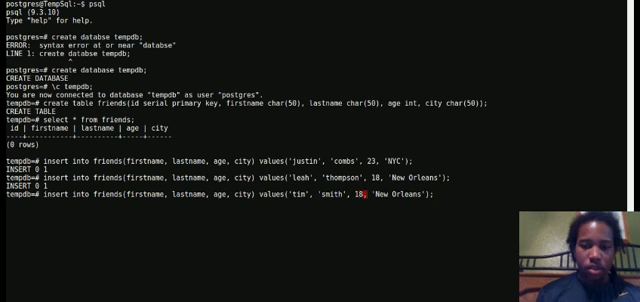
pyautogui.write('25')
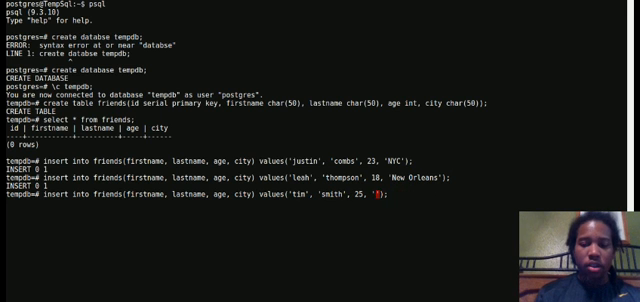
pyautogui.write('LLLLLLos angeles')
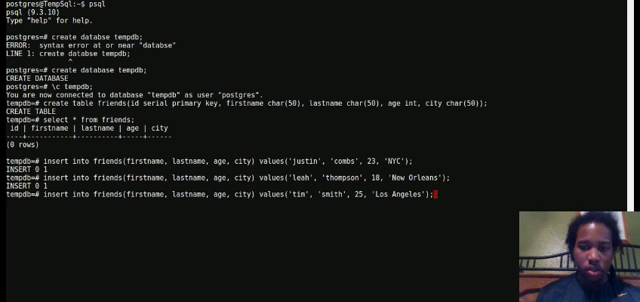
pyautogui.press('Return')
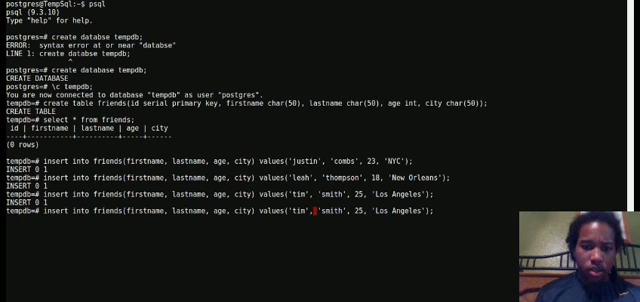
pyautogui.write('chris')
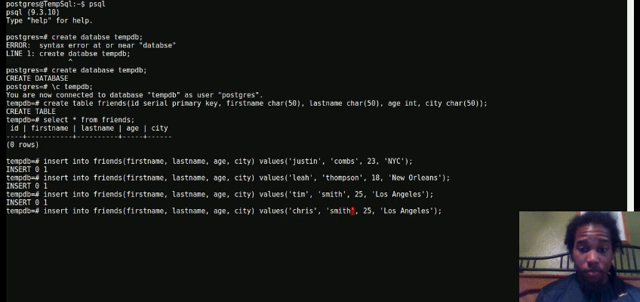
pyautogui.write('jone')
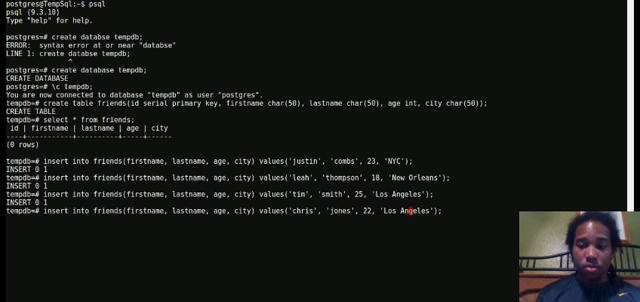
pyautogui.press('Return')
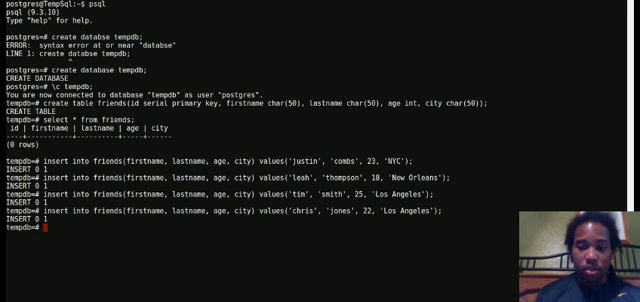
# Step: Recall the chris jones insert and change the name to tia parker
pyautogui.write("insert into friends(firstname, lastname, age, city) values('chris', 'jones', 22, 'Los Angeles');")
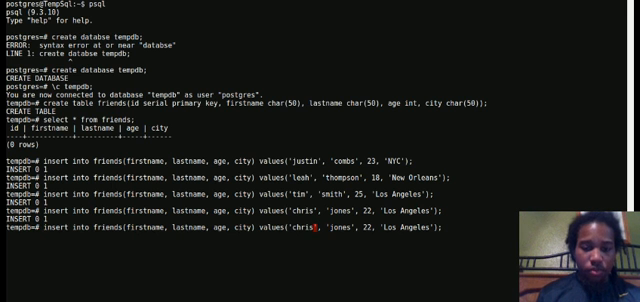
pyautogui.press('BackSpace')
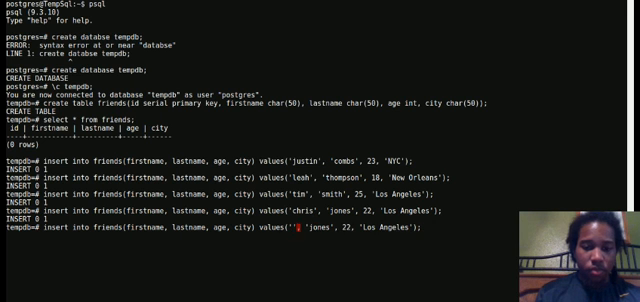
pyautogui.write('tia')
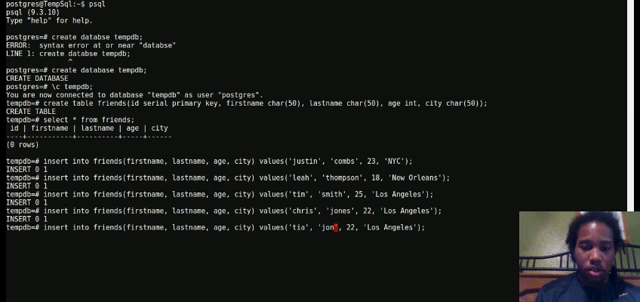
pyautogui.write('parker')
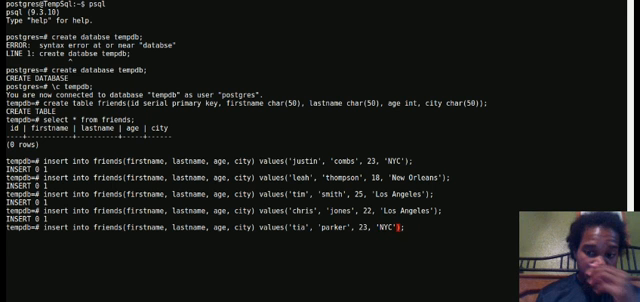
pyautogui.press('Return')
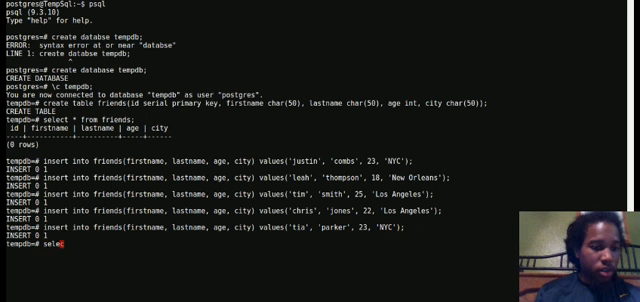
pyautogui.write('ect * from friends;')
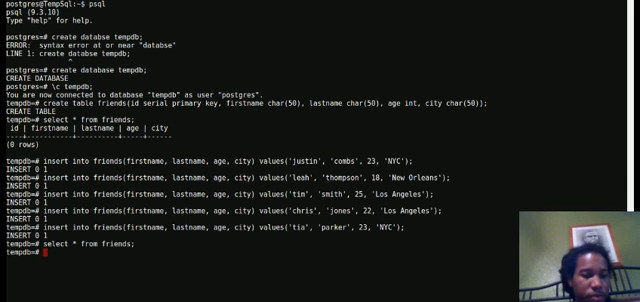
pyautogui.write('select * from friends where age >')
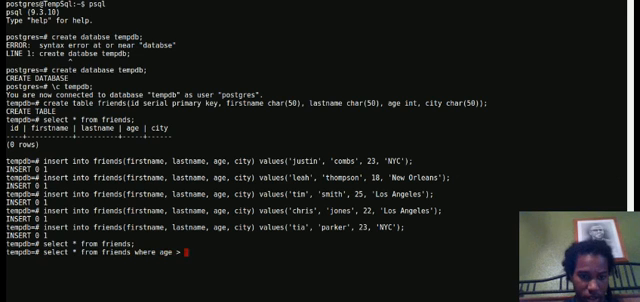
pyautogui.press('Return')
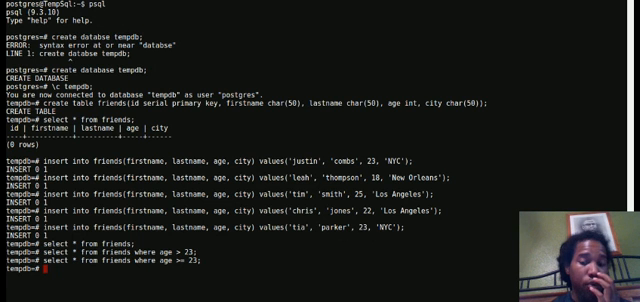
# Step: Query friends where id = 1, then name = 'justin', which errors, then start firstname
pyautogui.write('select * from')
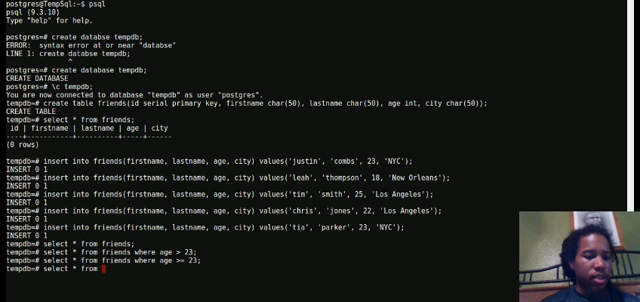
pyautogui.write('where id = 1;')
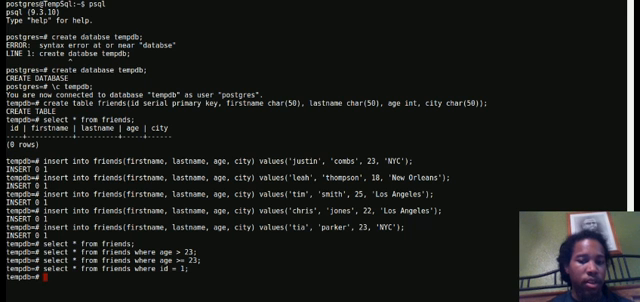
pyautogui.write('select * from friends where id = 1;')
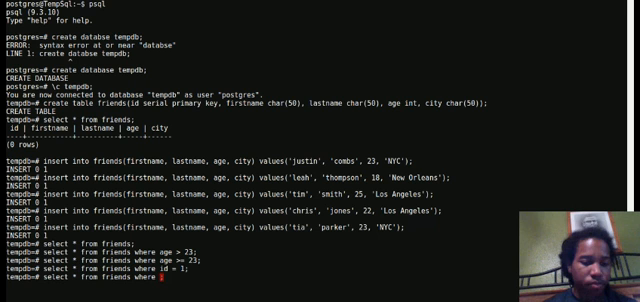
pyautogui.write("name = 'jus")
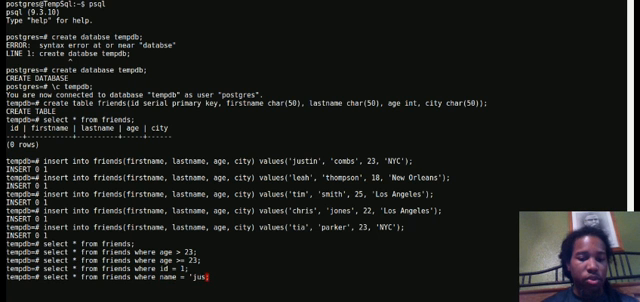
pyautogui.press('Return')
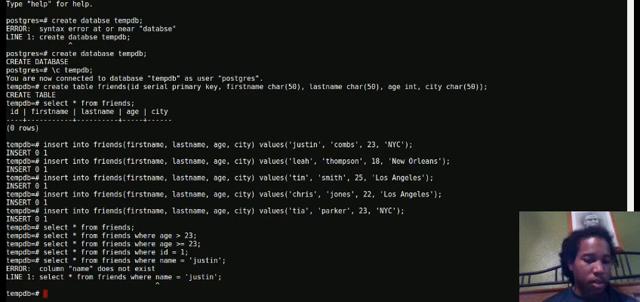
pyautogui.write("select * from friends where name = 'justin';")
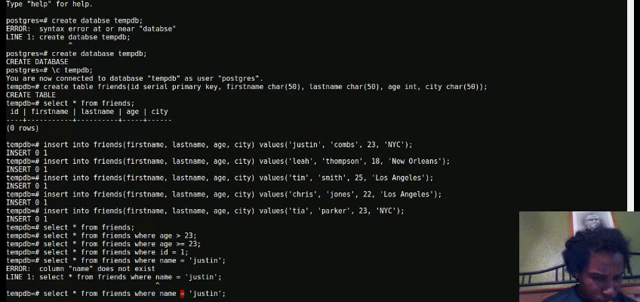
pyautogui.write('firstn')
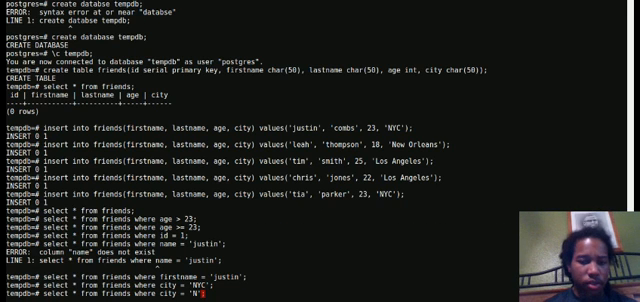
# Step: Query friends in city 'Los Angeles', returning tim smith and chris jones
pyautogui.write('Los angels')
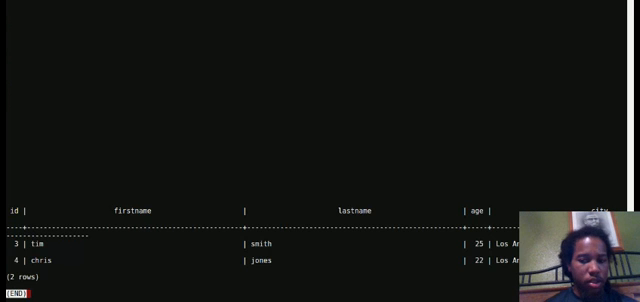
pyautogui.scroll(3)
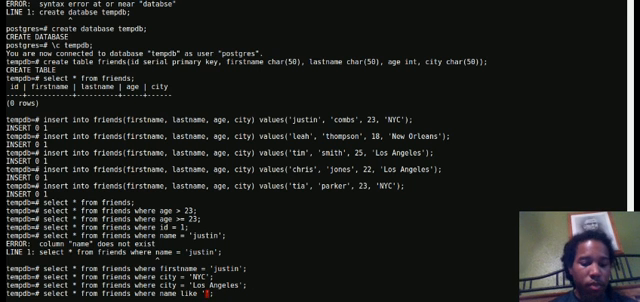
# Step: Type a firstname LIKE '%t%' query, correcting name to firstname
pyautogui.write('%t%')
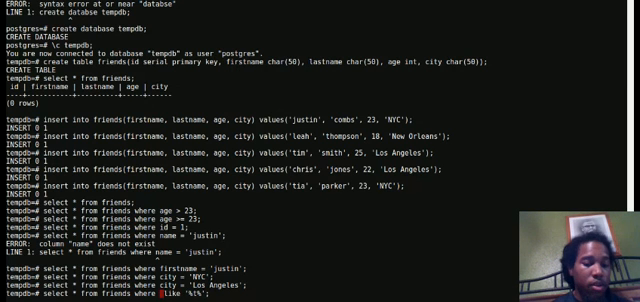
pyautogui.write('firstname')
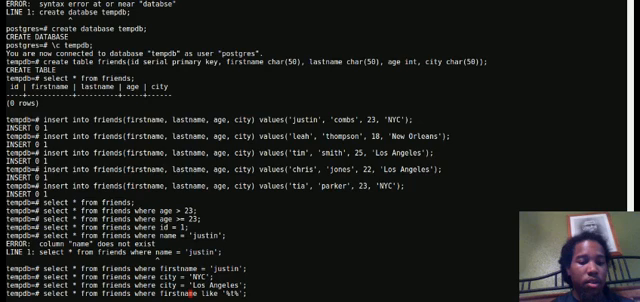